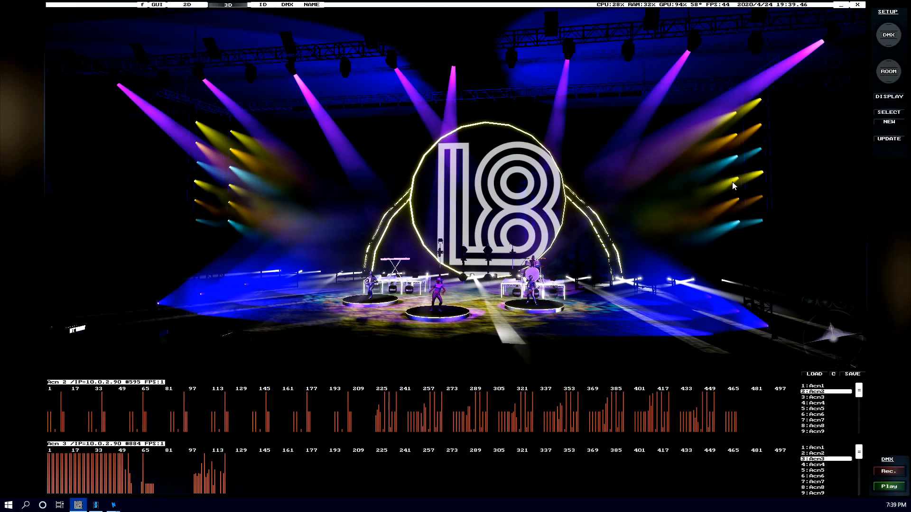
# Step: Open the DISPLAY settings panel from the right sidebar
pyautogui.click(888, 97)
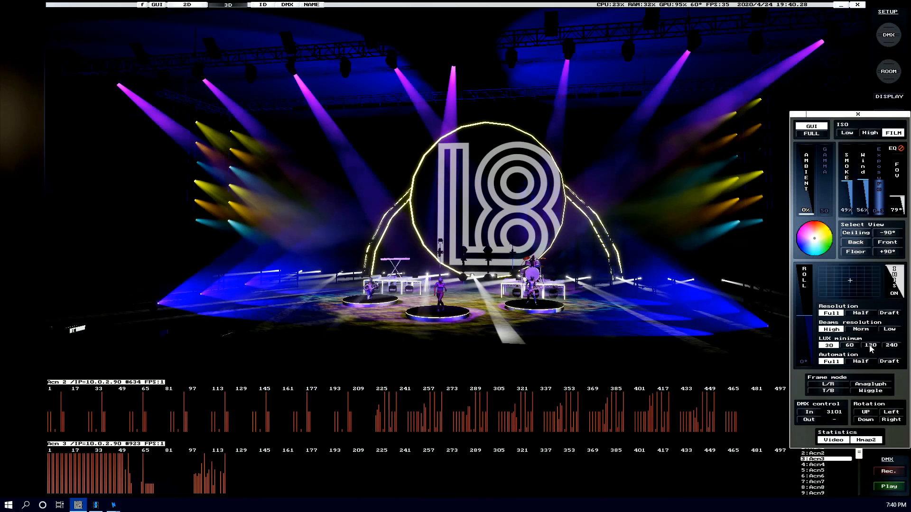
# Step: Set the LUX minimum to a higher value, then reduce it to 240
pyautogui.click(888, 345)
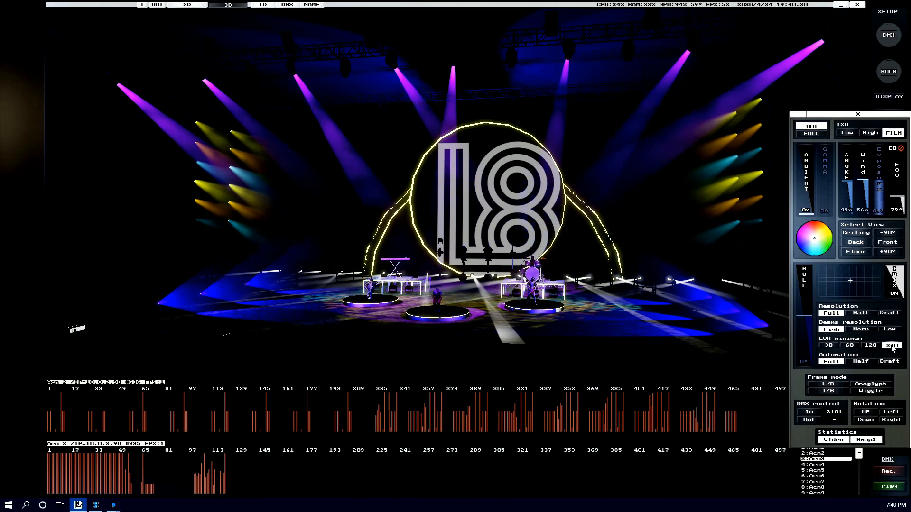
pyautogui.click(850, 345)
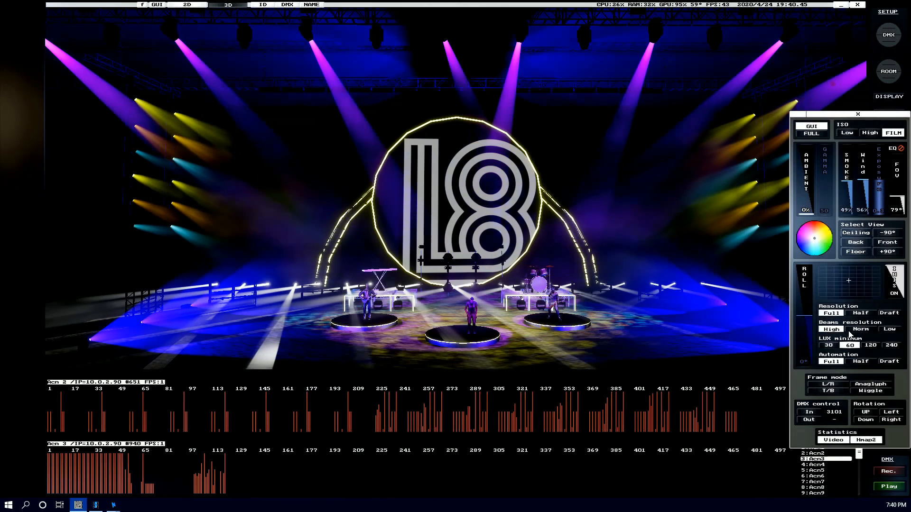
pyautogui.moveTo(734, 11)
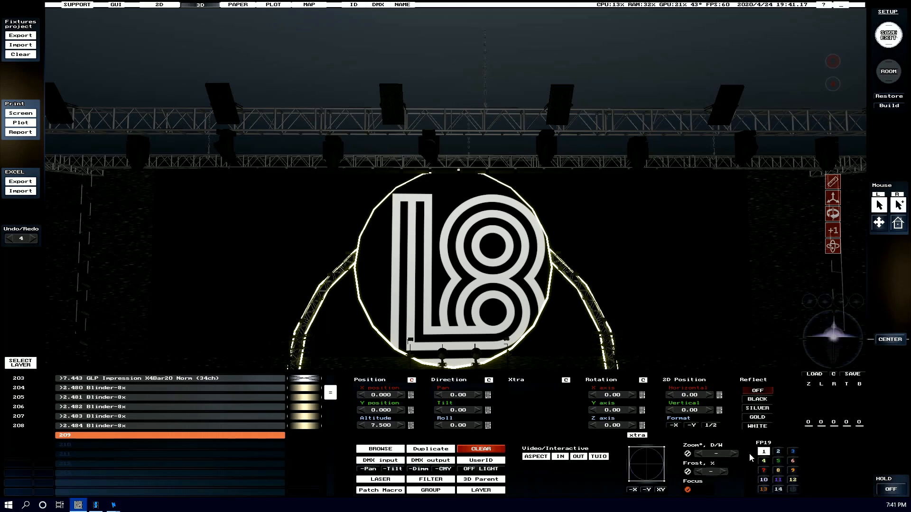
pyautogui.moveTo(232, 159)
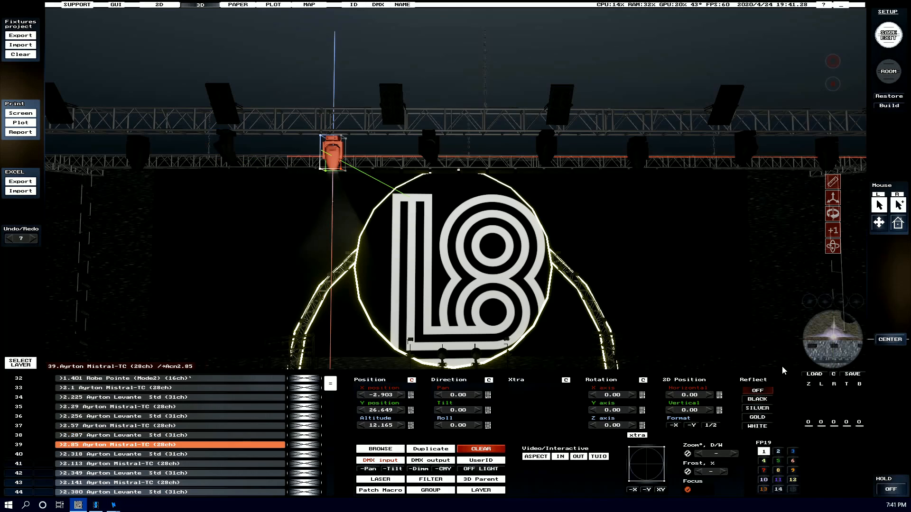
# Step: Select the Ayrton fixture rows on the upper truss in the layer list
pyautogui.click(756, 408)
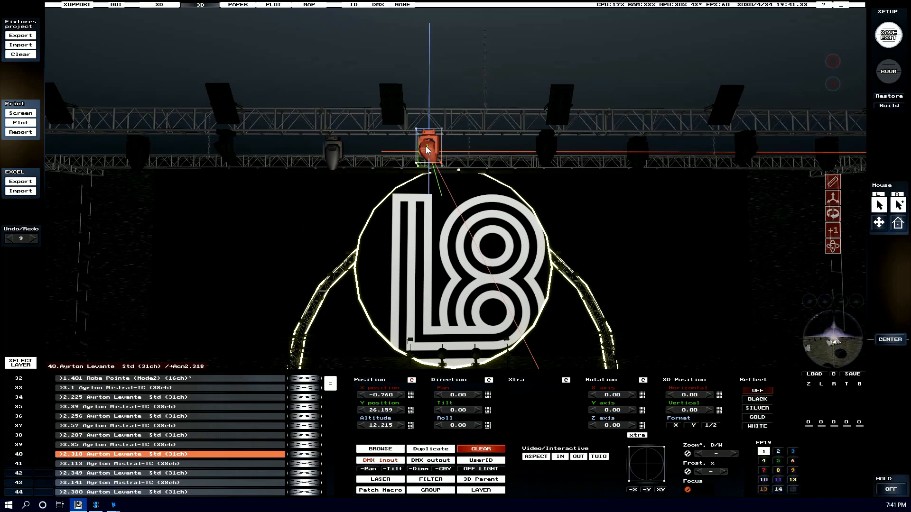
pyautogui.click(757, 418)
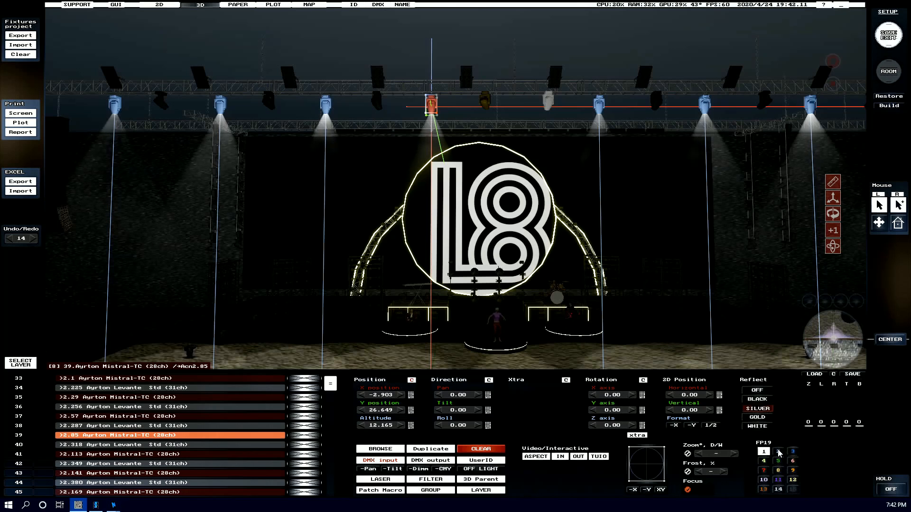
# Step: Colour the selected Mistral-TC fixtures light blue and show the PAPER line plot
pyautogui.click(777, 451)
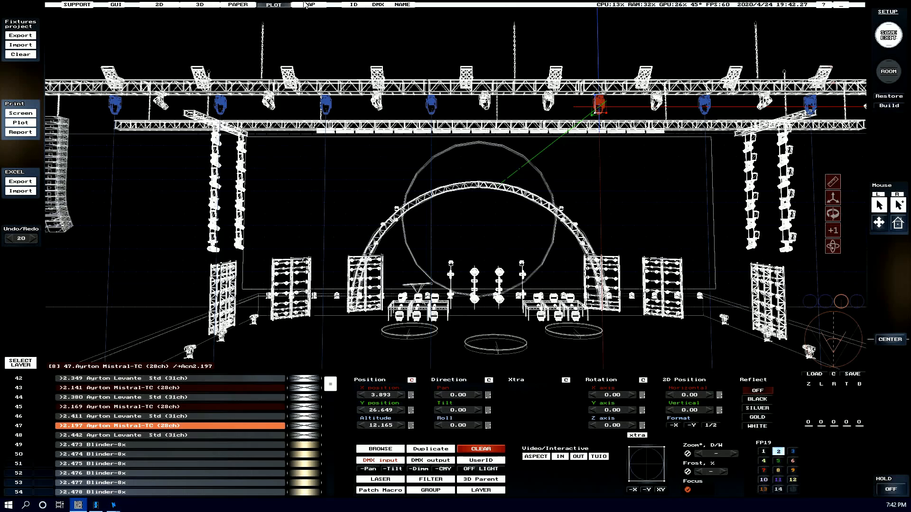
pyautogui.click(310, 4)
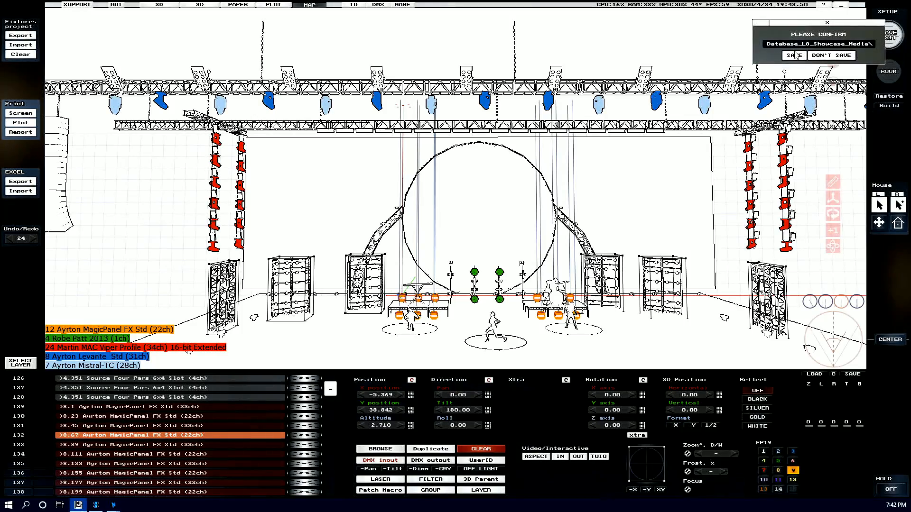
# Step: Confirm SAVE to store the colour changes in the L8 showcase database
pyautogui.click(791, 55)
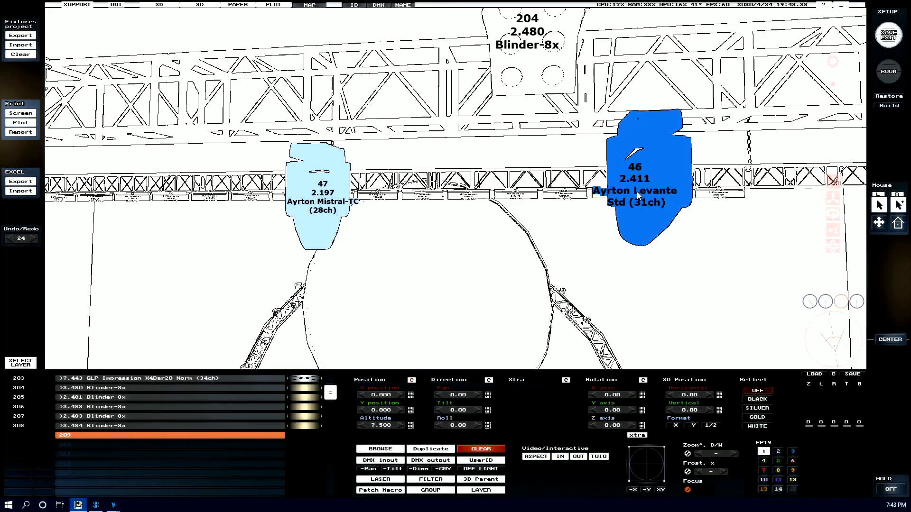
pyautogui.moveTo(616, 162)
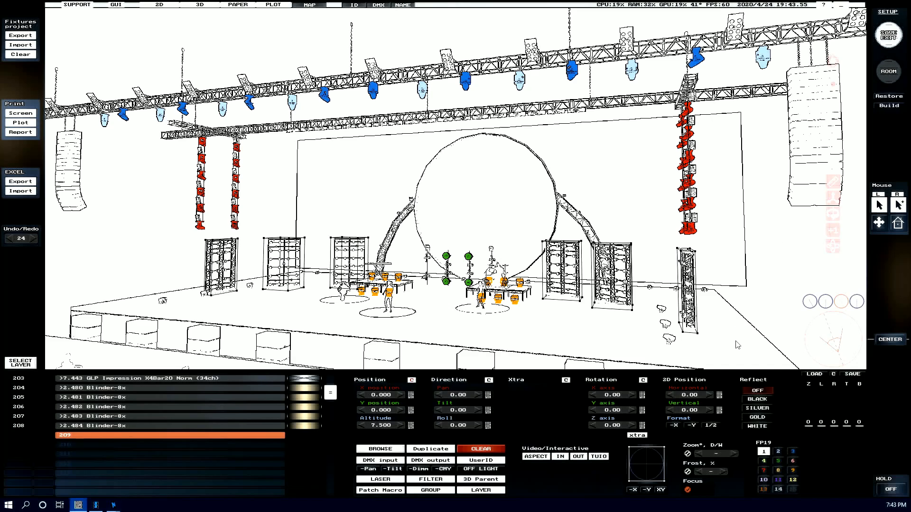
# Step: Switch to the 3D scene objects screen listing the stage models
pyautogui.click(888, 34)
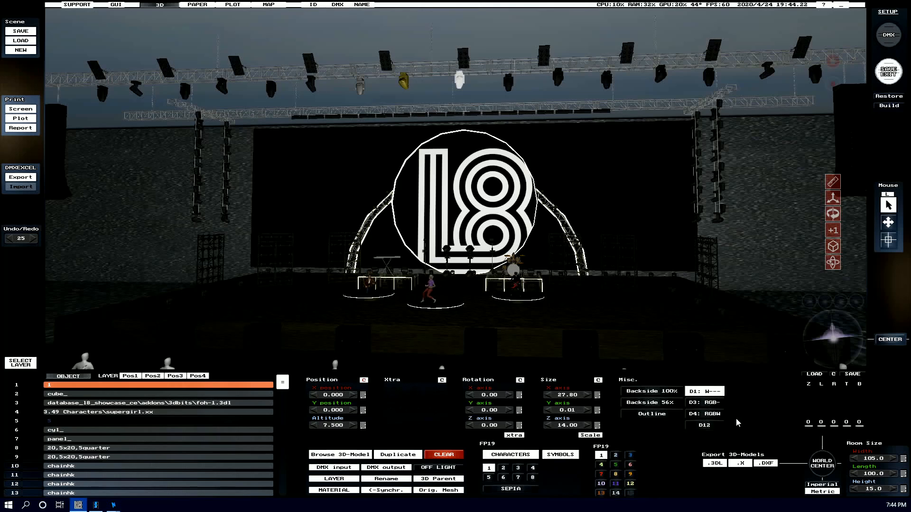
pyautogui.click(340, 454)
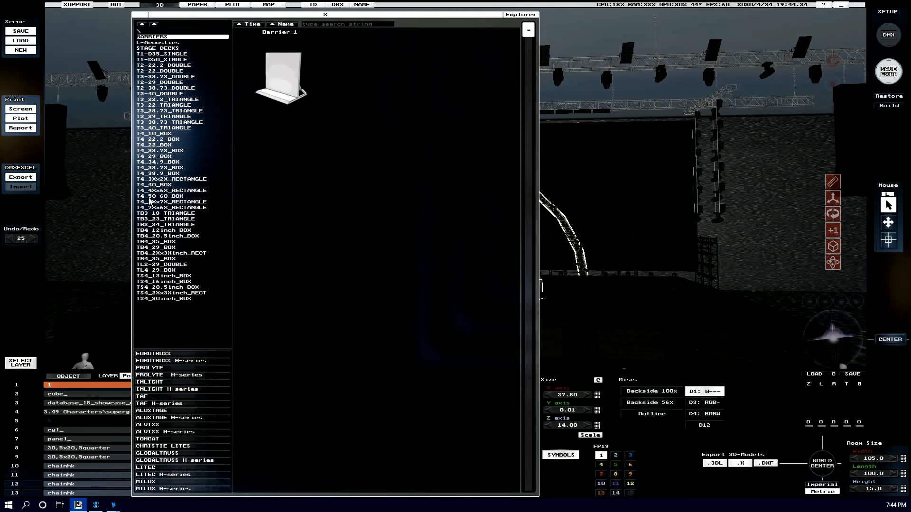
pyautogui.click(164, 265)
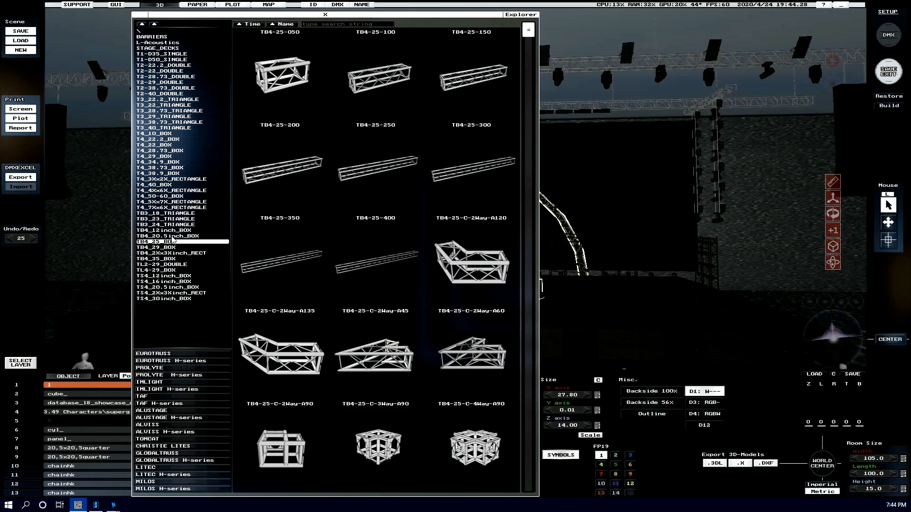
pyautogui.moveTo(158, 35)
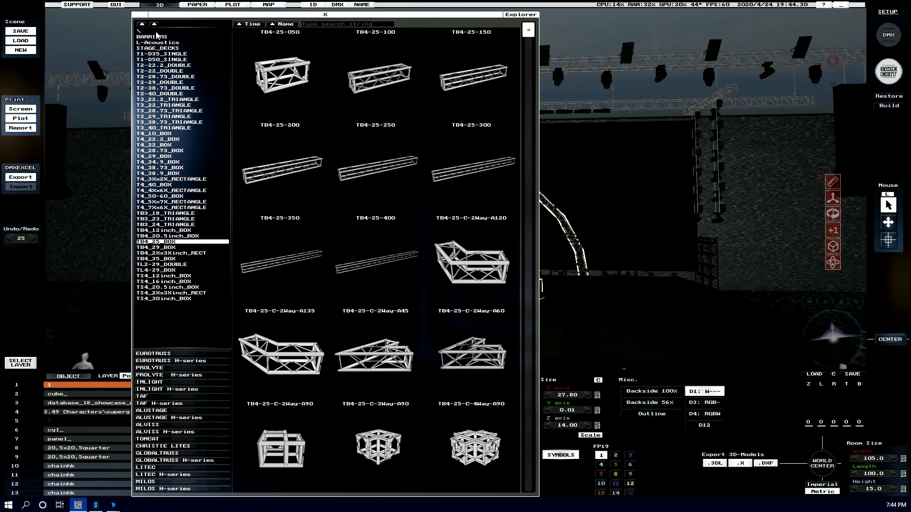
pyautogui.click(157, 48)
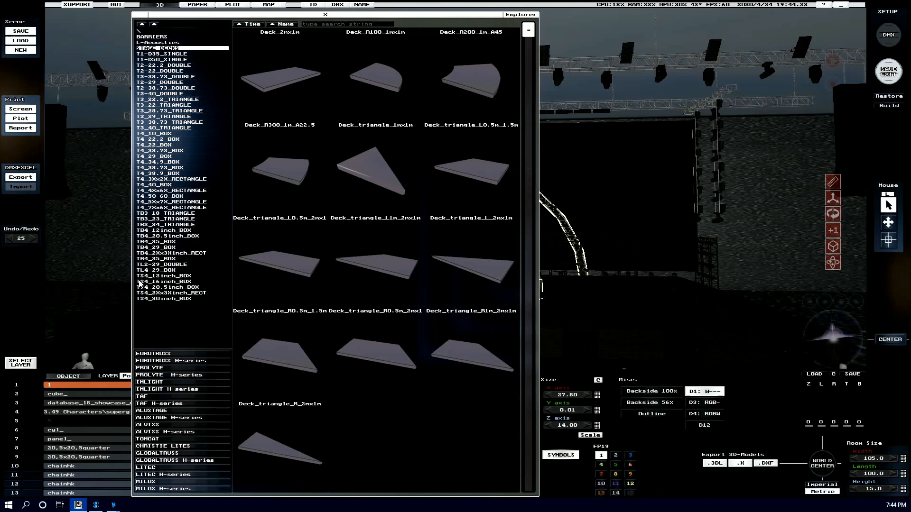
pyautogui.click(172, 207)
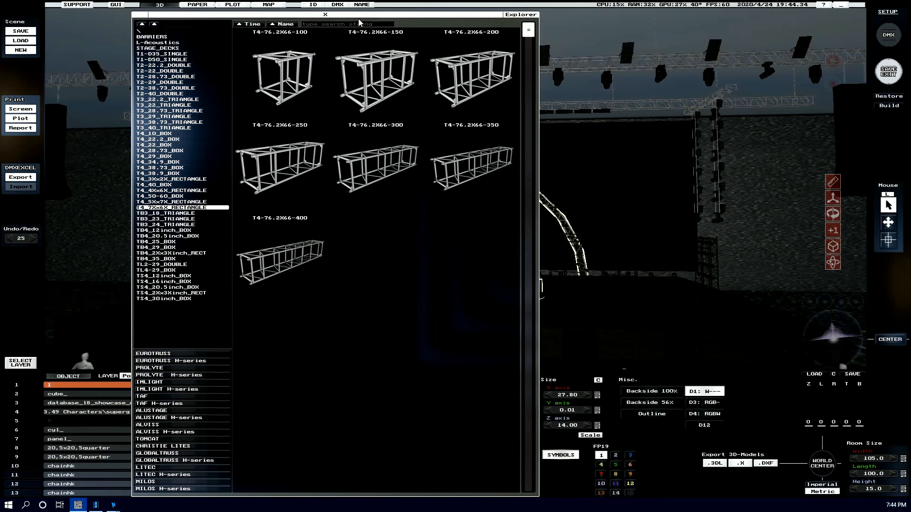
pyautogui.click(324, 14)
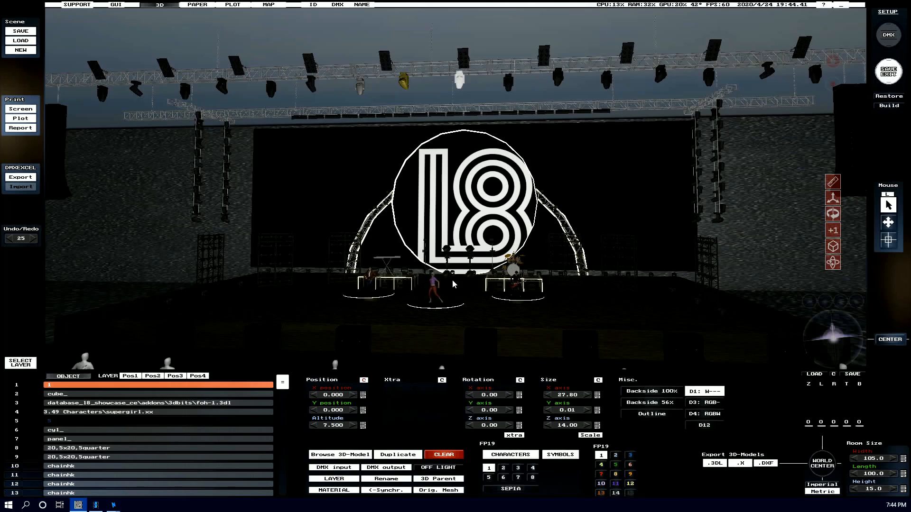
# Step: Swap the supergirl figure for the speaker character, then show the keyboard shortcuts reference
pyautogui.click(431, 285)
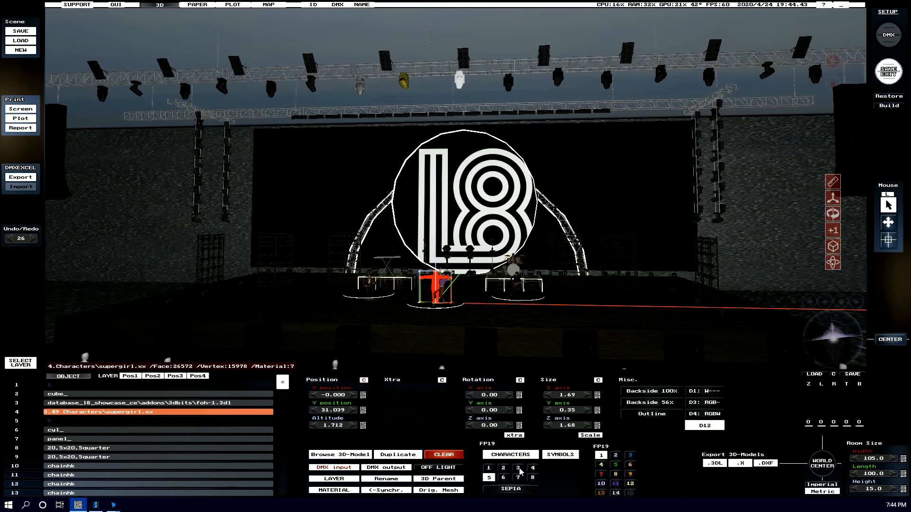
pyautogui.click(510, 454)
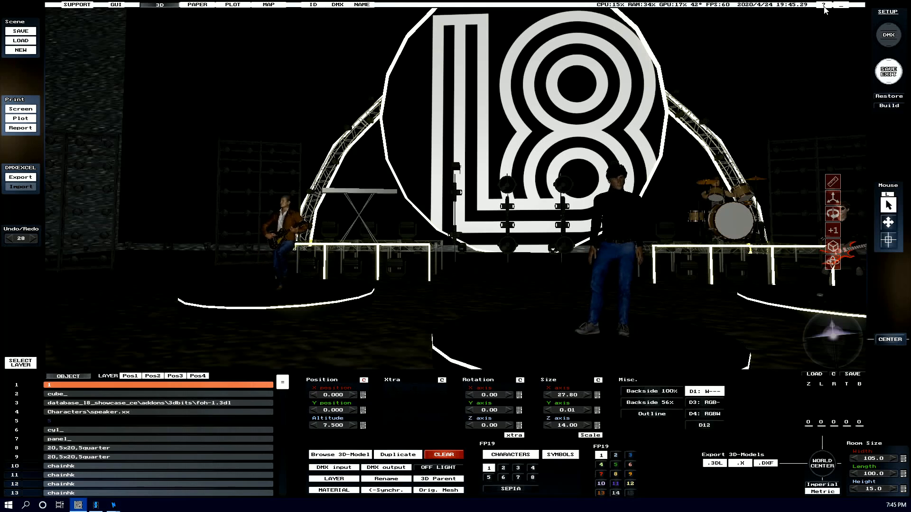
pyautogui.click(824, 5)
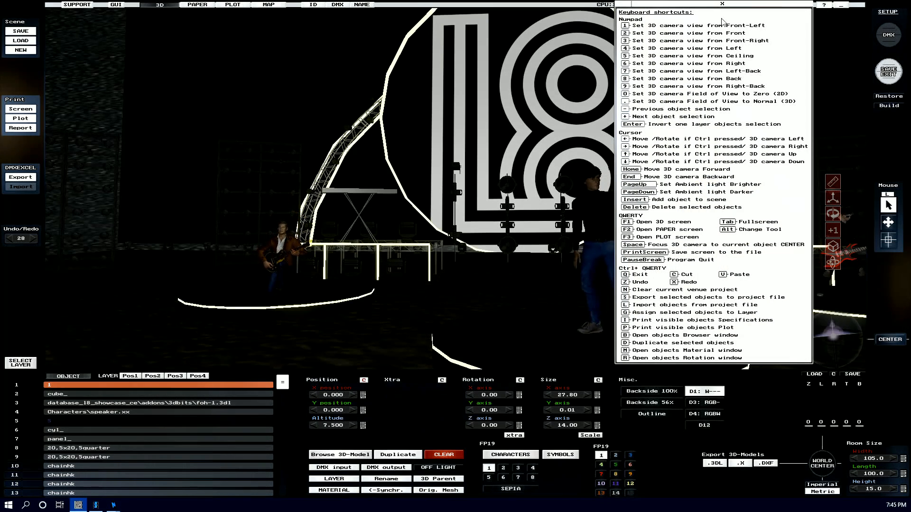